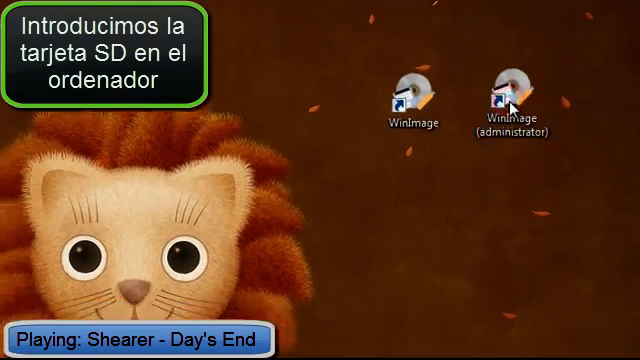
Launch WinImage from its desktop shortcut
{"action": "double_click", "coordinate": [508, 96]}
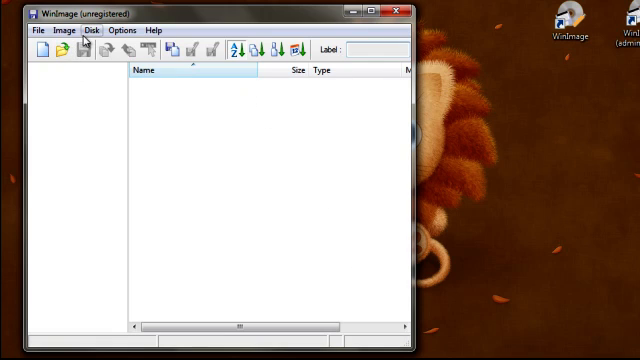
Start Restore Virtual Hard Disk image on physical drive with Disk 1 (the SD multi-reader) as target
{"action": "left_click", "coordinate": [96, 30]}
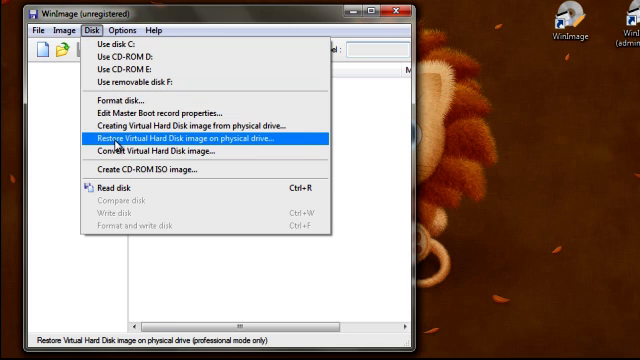
{"action": "left_click", "coordinate": [190, 140]}
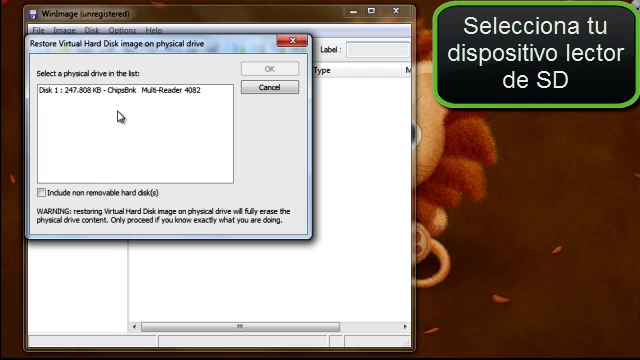
{"action": "left_click", "coordinate": [136, 98]}
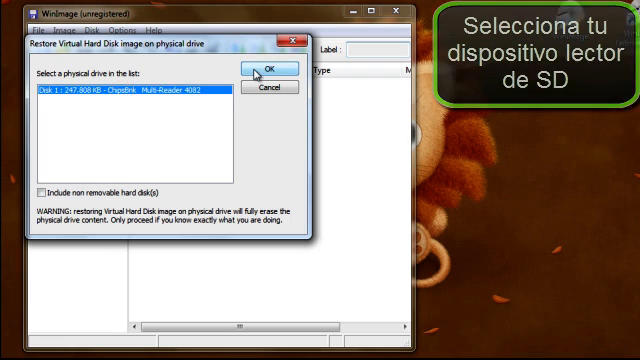
Confirm the target drive and load N7000-2.2_RC5_(1.13).vhd as the image to restore
{"action": "left_click", "coordinate": [270, 68]}
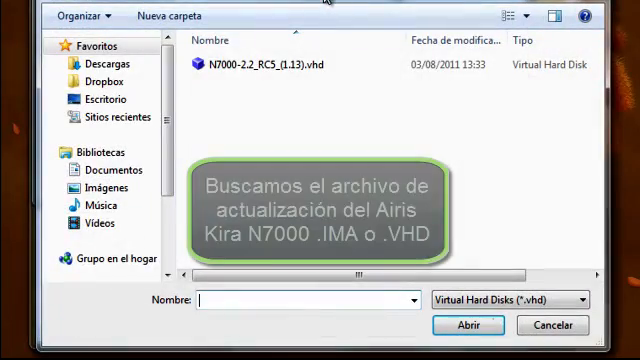
{"action": "left_click", "coordinate": [280, 72]}
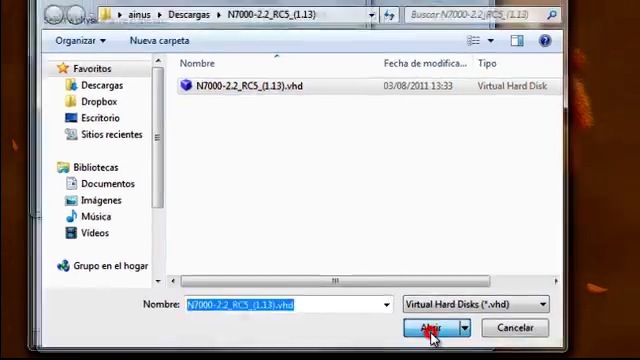
{"action": "left_click", "coordinate": [432, 328]}
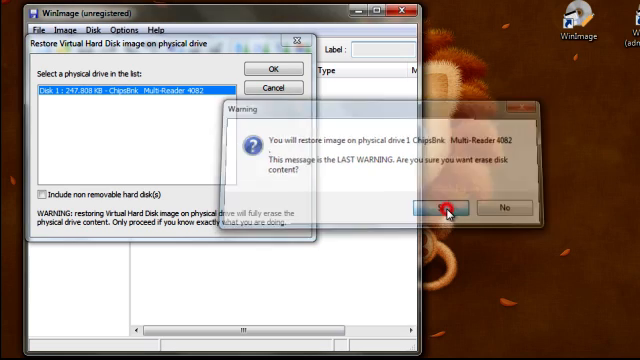
Accept the last overwrite warning, let the image restore to the SD card, then close WinImage
{"action": "left_click", "coordinate": [428, 208]}
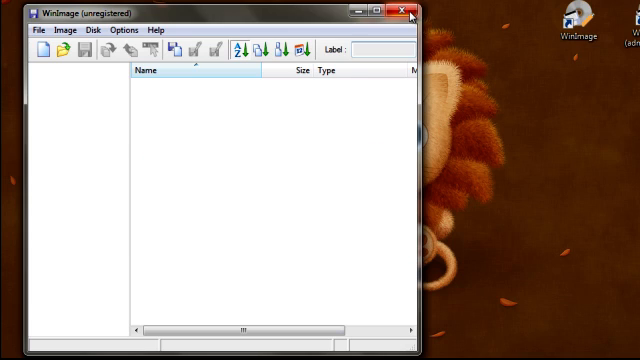
{"action": "left_click", "coordinate": [406, 14]}
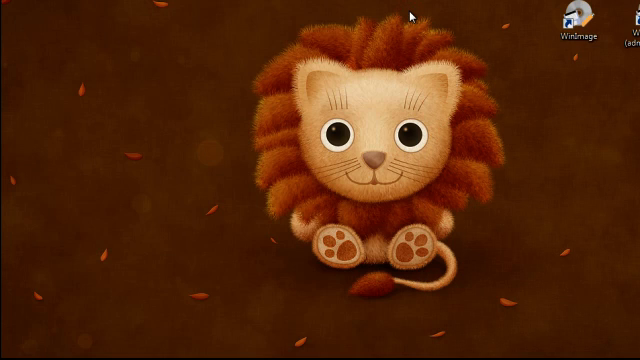